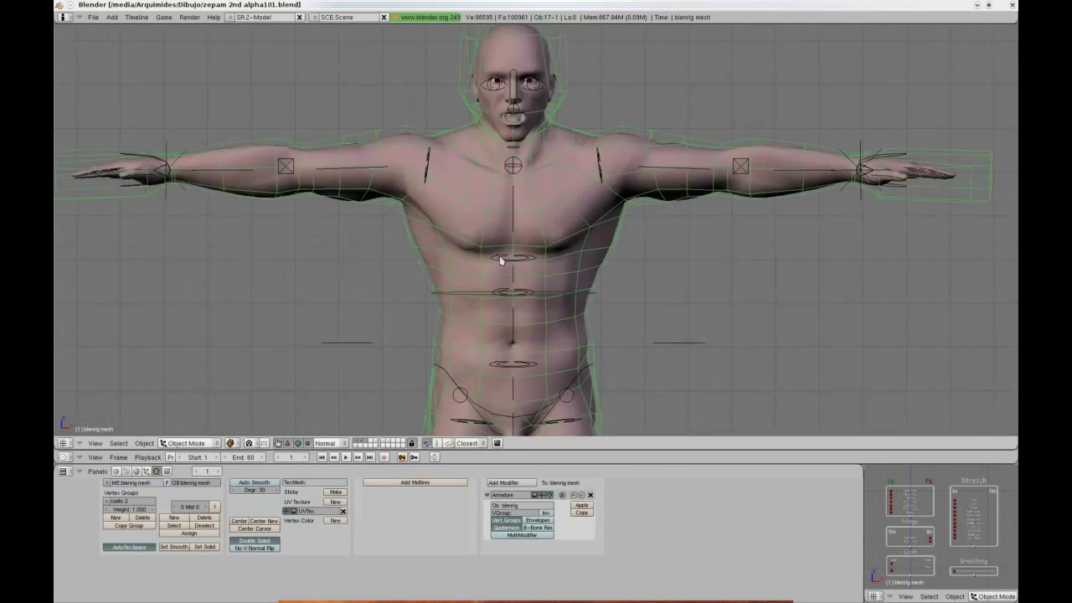
# - Switch the armature into Pose Mode and frame the leg and foot controllers
pyautogui.click(181, 443)
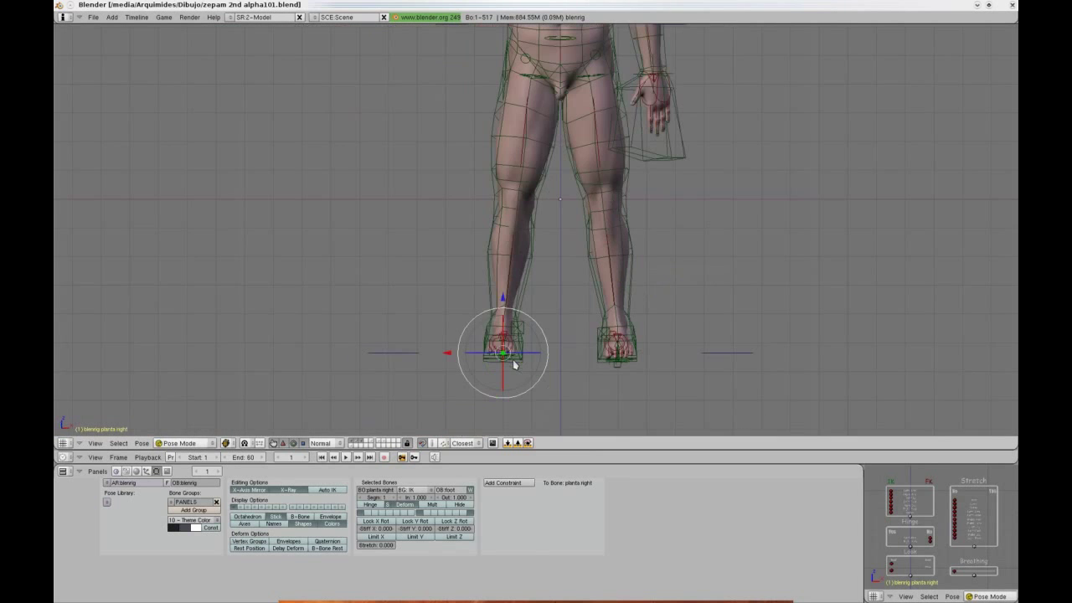
pyautogui.moveTo(503, 352); pyautogui.dragTo(335, 252)
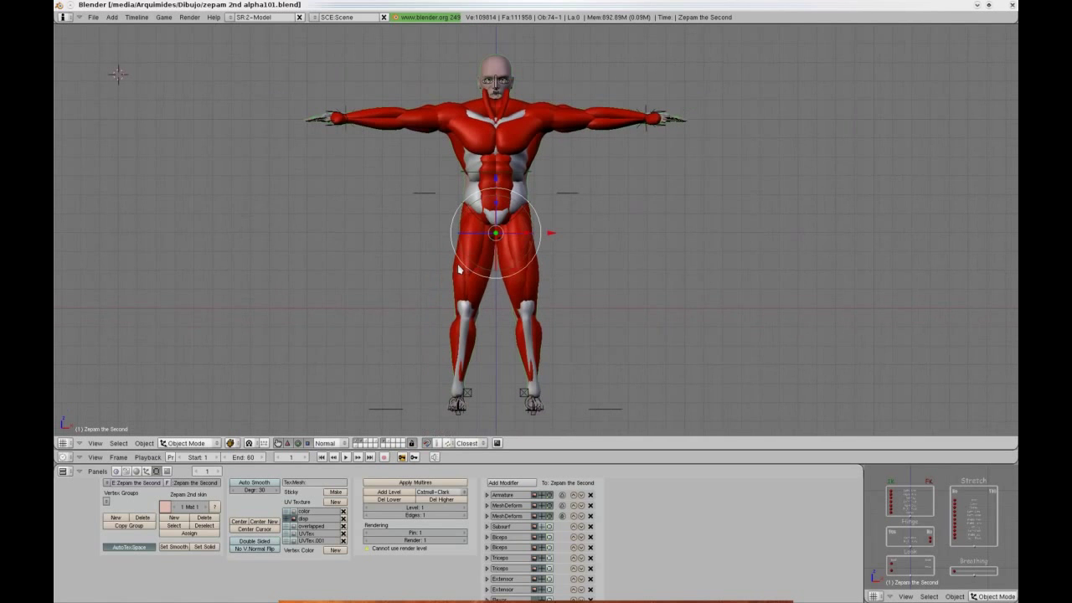
pyautogui.moveTo(435, 292)
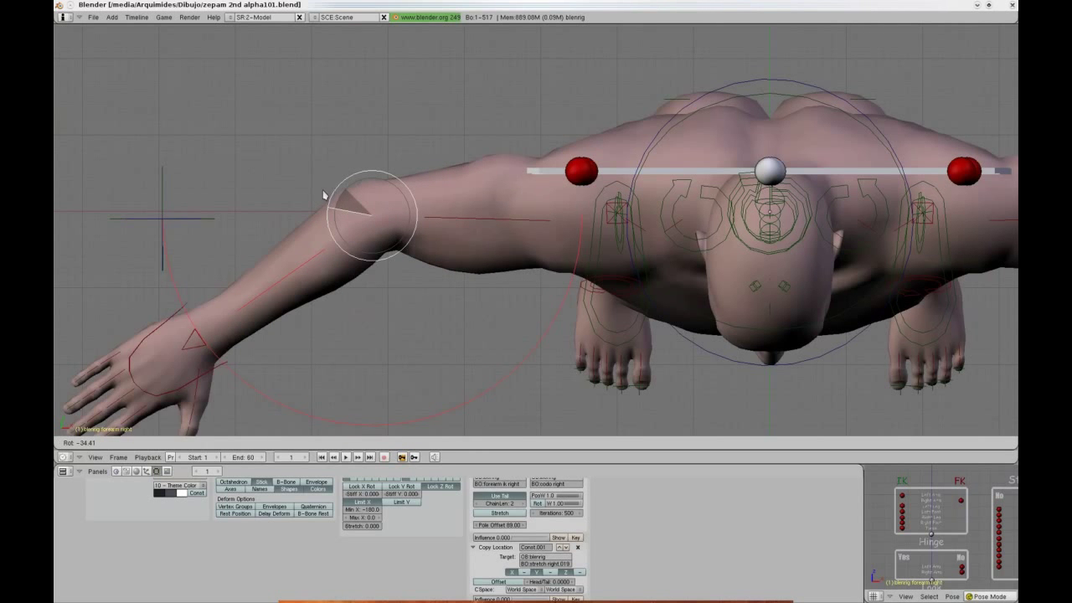
# - Rotate the arm bones upward and pull the IK controller in to bend the elbow
pyautogui.moveTo(325, 195); pyautogui.dragTo(459, 339)
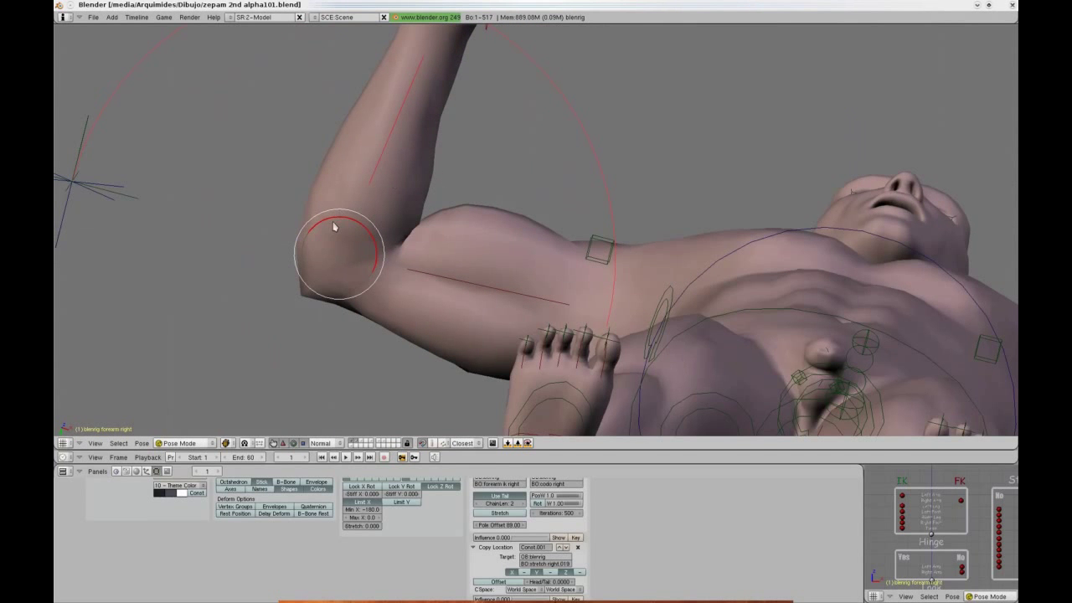
pyautogui.moveTo(335, 226); pyautogui.dragTo(227, 238)
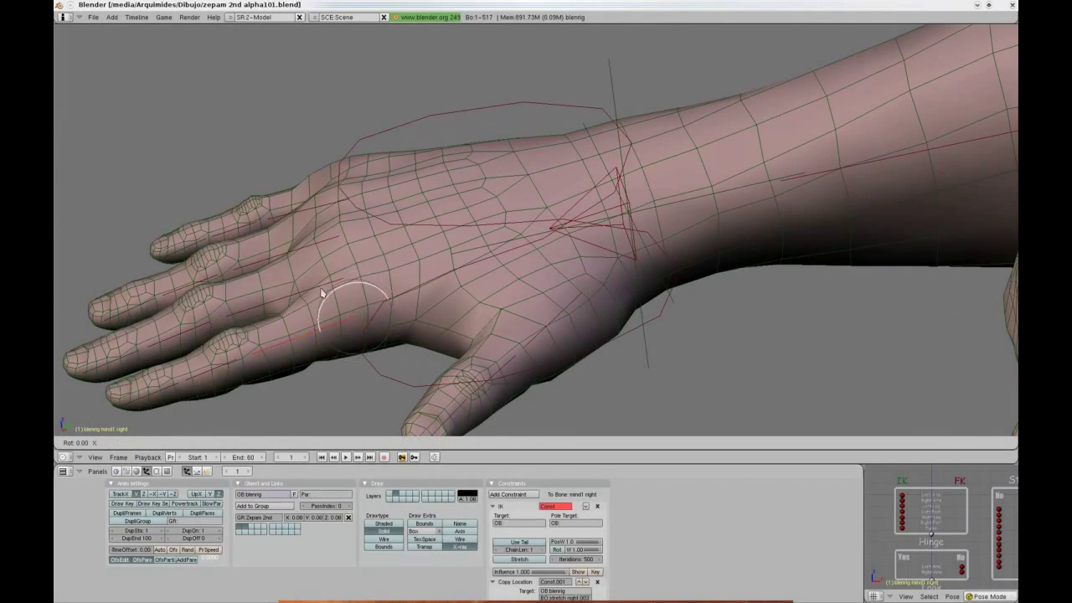
pyautogui.moveTo(322, 293); pyautogui.dragTo(365, 218)
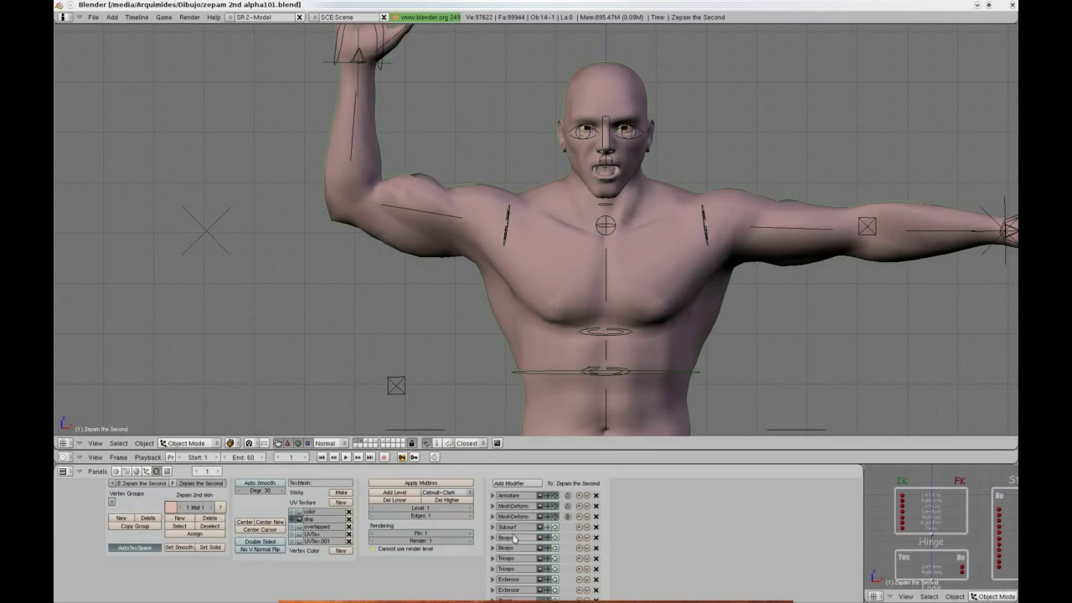
pyautogui.click(489, 538)
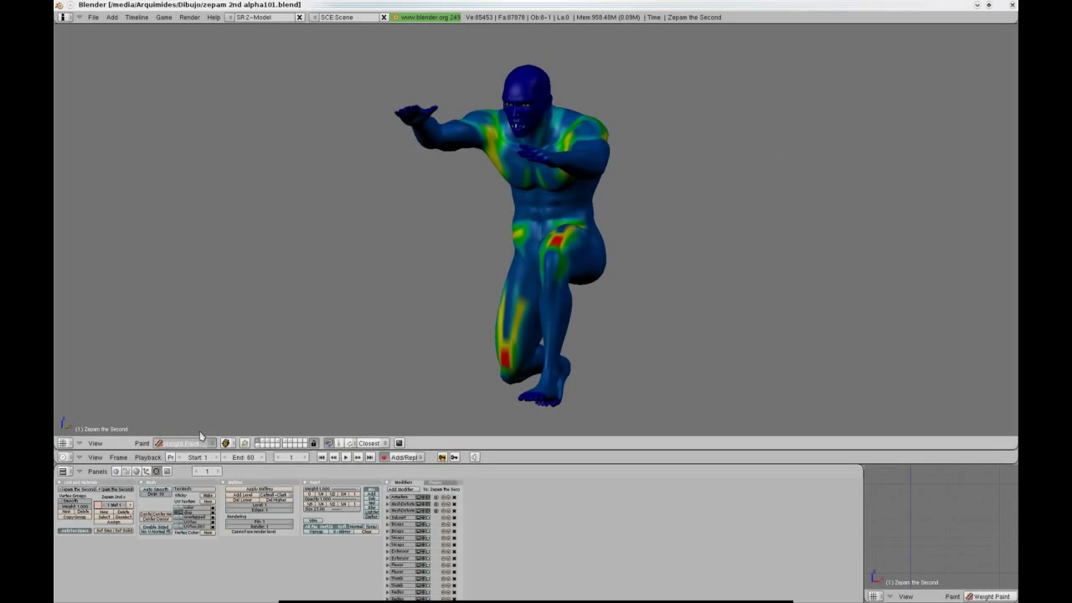
# - Leave weight painting for Object Mode so the kneeling body shows normal skin shading
pyautogui.click(181, 442)
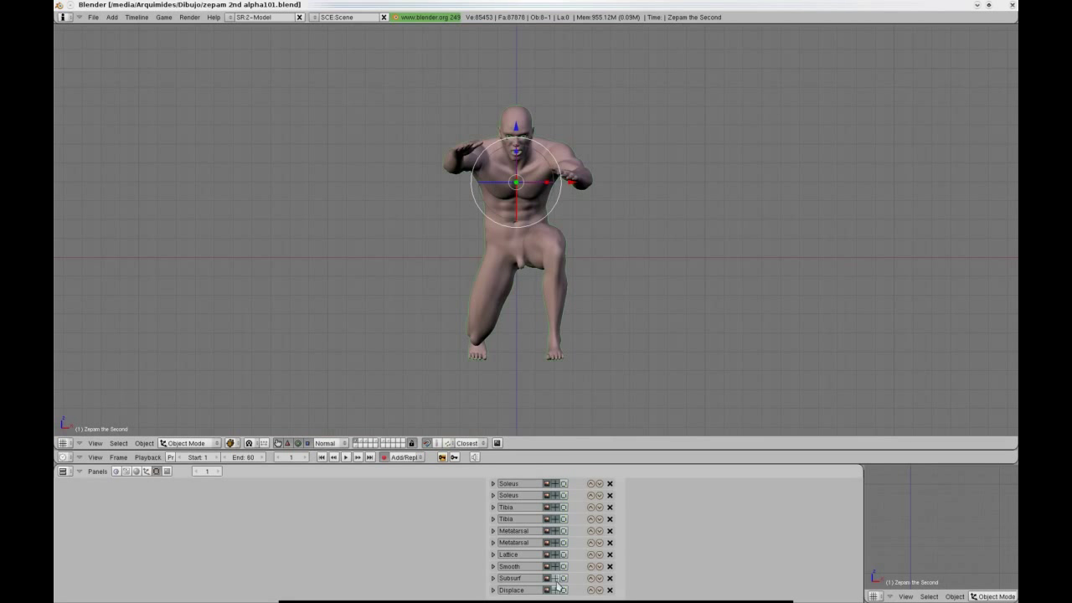
pyautogui.moveTo(436, 256)
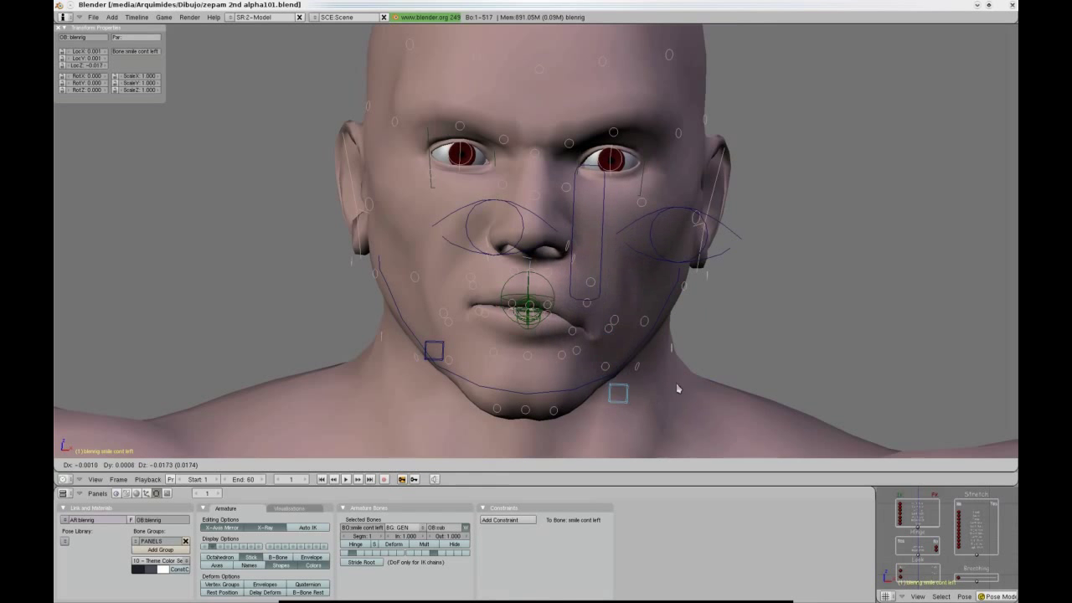
# - Select the lower-jaw control bone on the facial rig
pyautogui.click(434, 351)
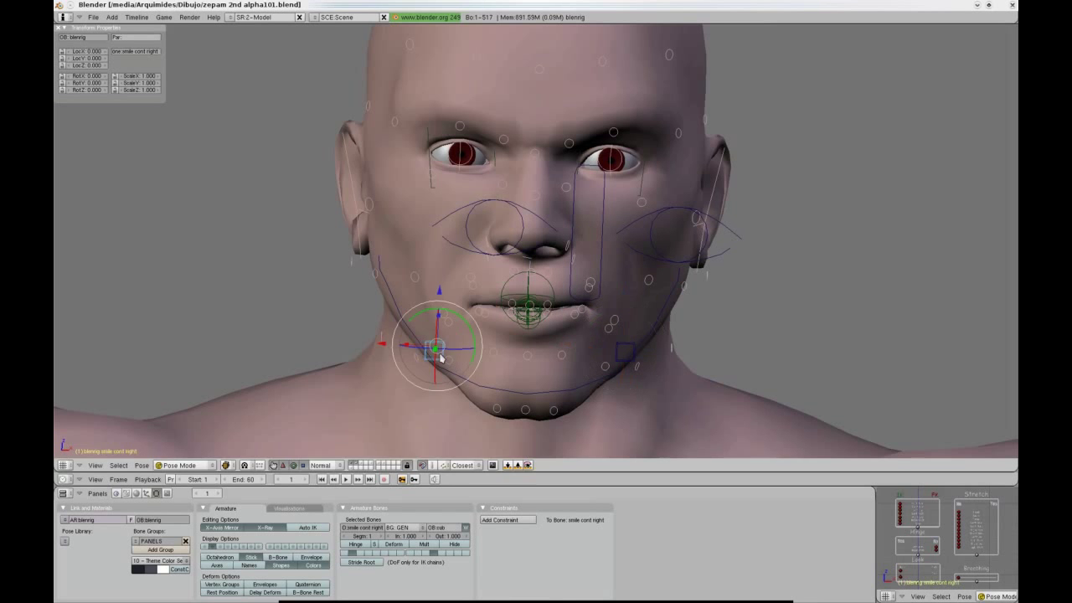